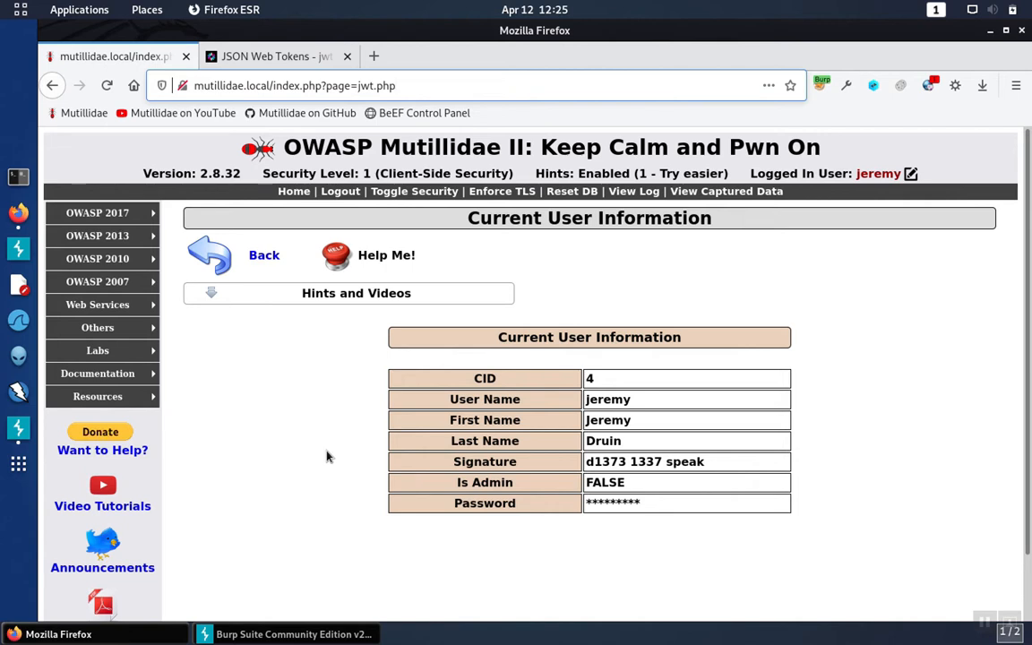
# Review the captured jwt.php request in Burp Suite and return to Mutillidae.
pyautogui.click(394, 86)
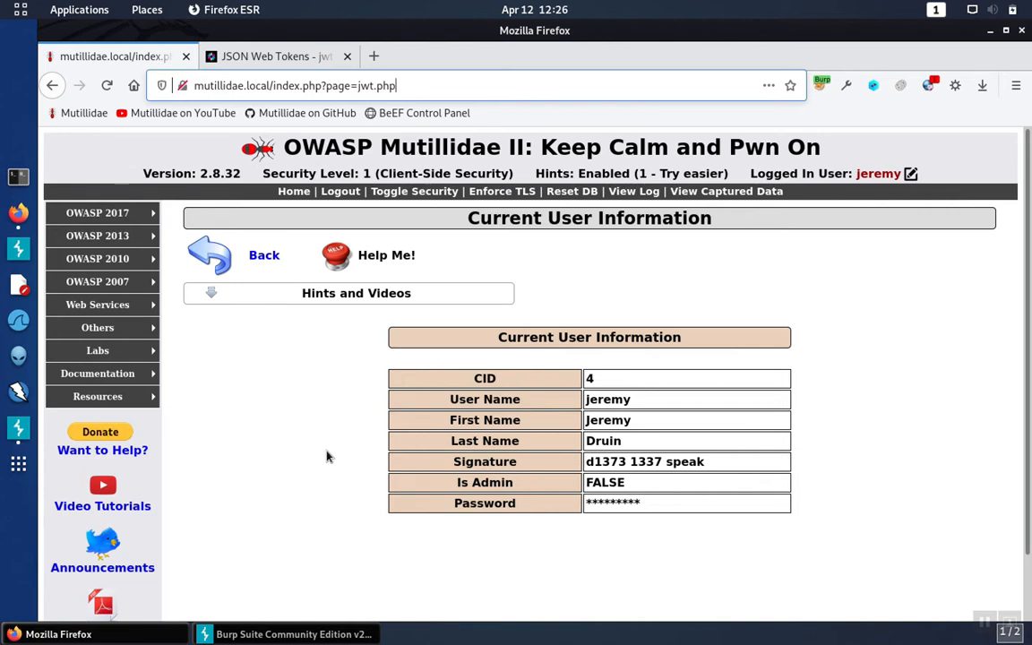
pyautogui.moveTo(291, 319)
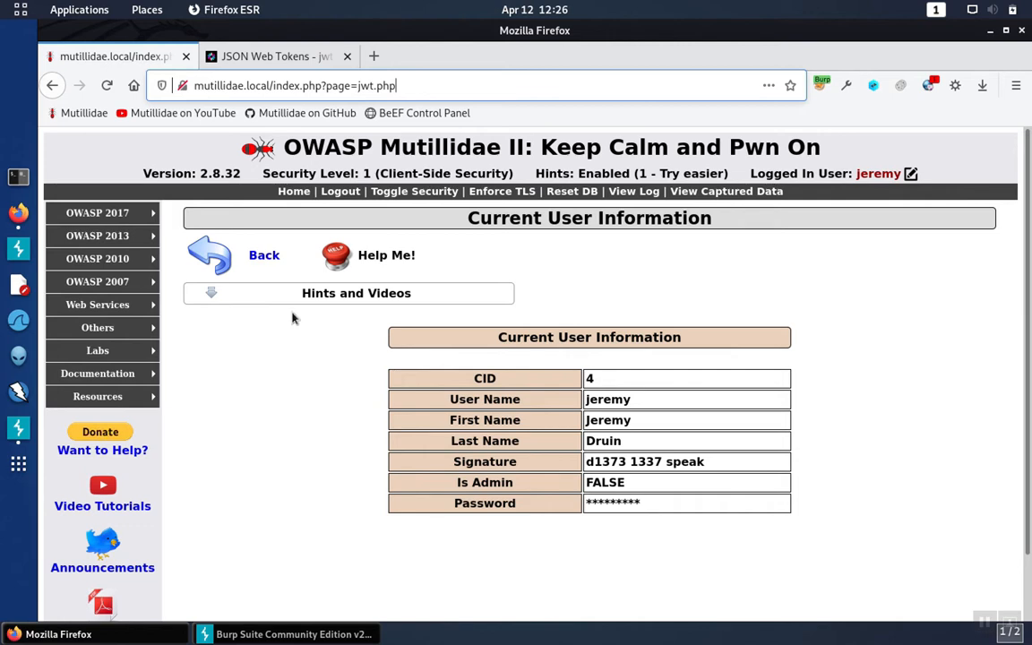
pyautogui.moveTo(292, 355)
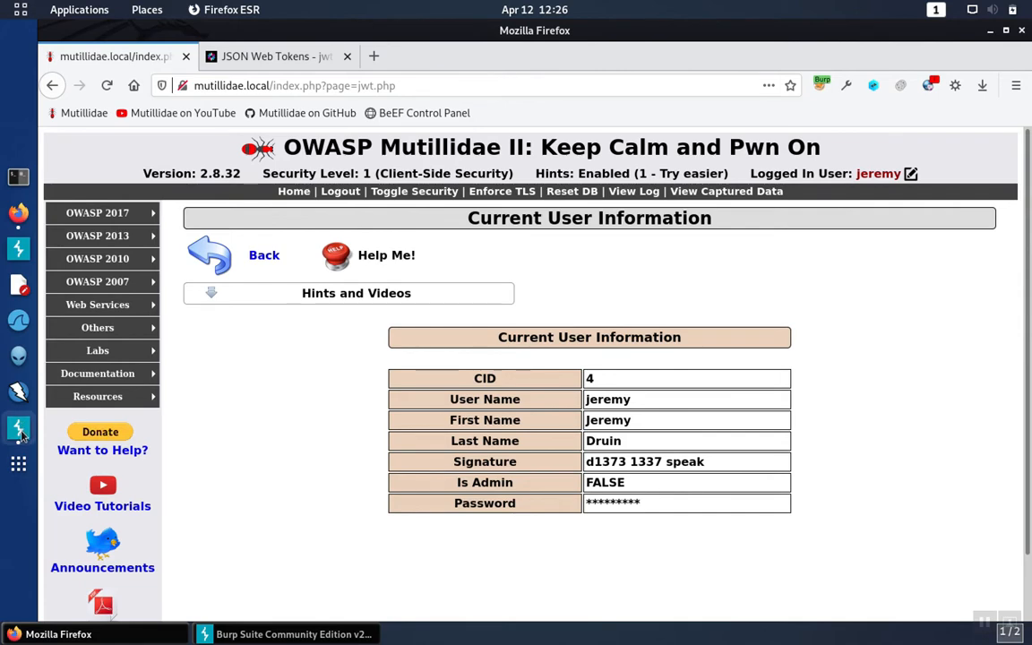
pyautogui.click(294, 635)
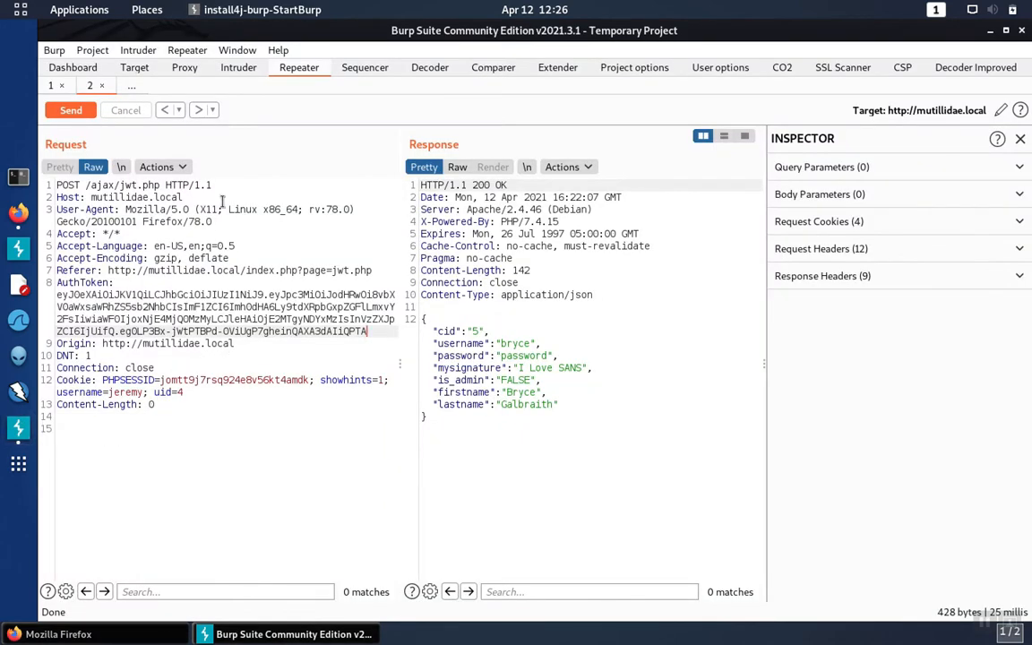
pyautogui.click(135, 68)
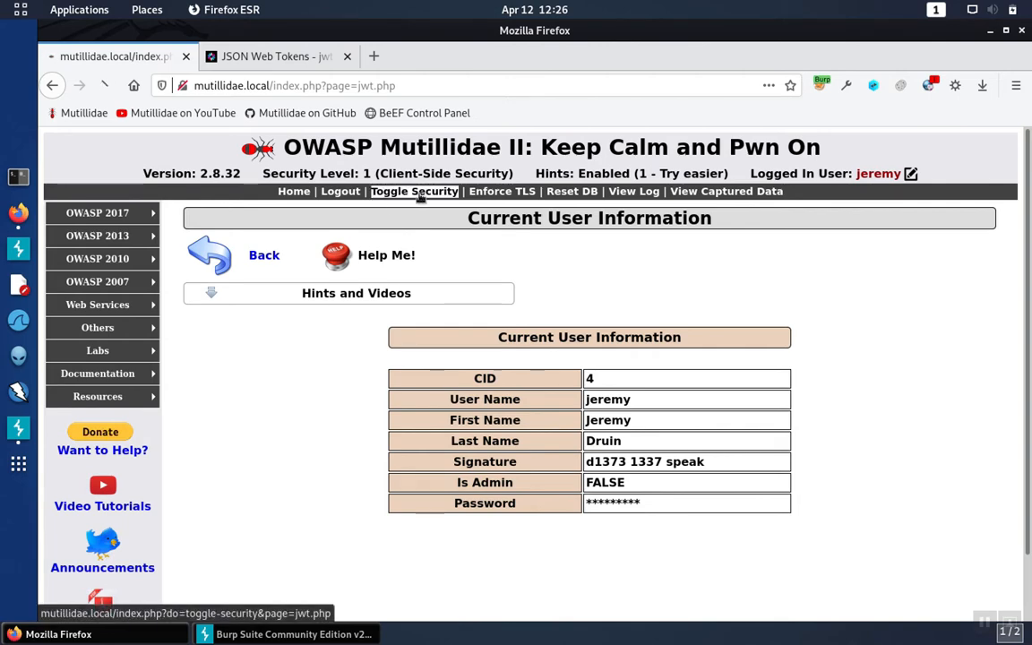
# Toggle Security twice so the header shows Security Level 0 (Hosed).
pyautogui.click(414, 190)
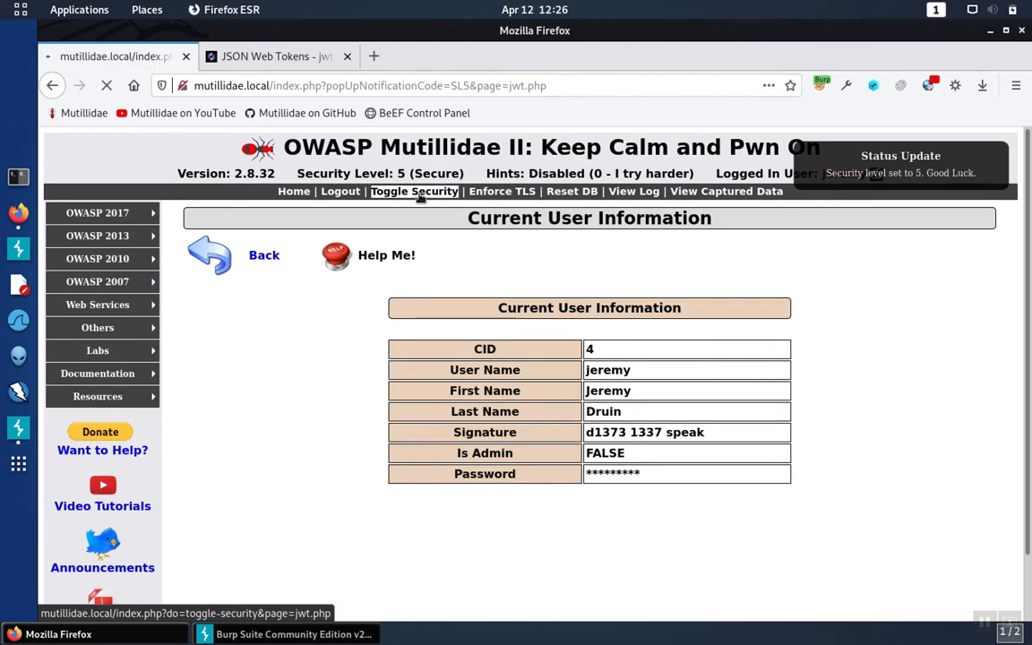
pyautogui.click(415, 190)
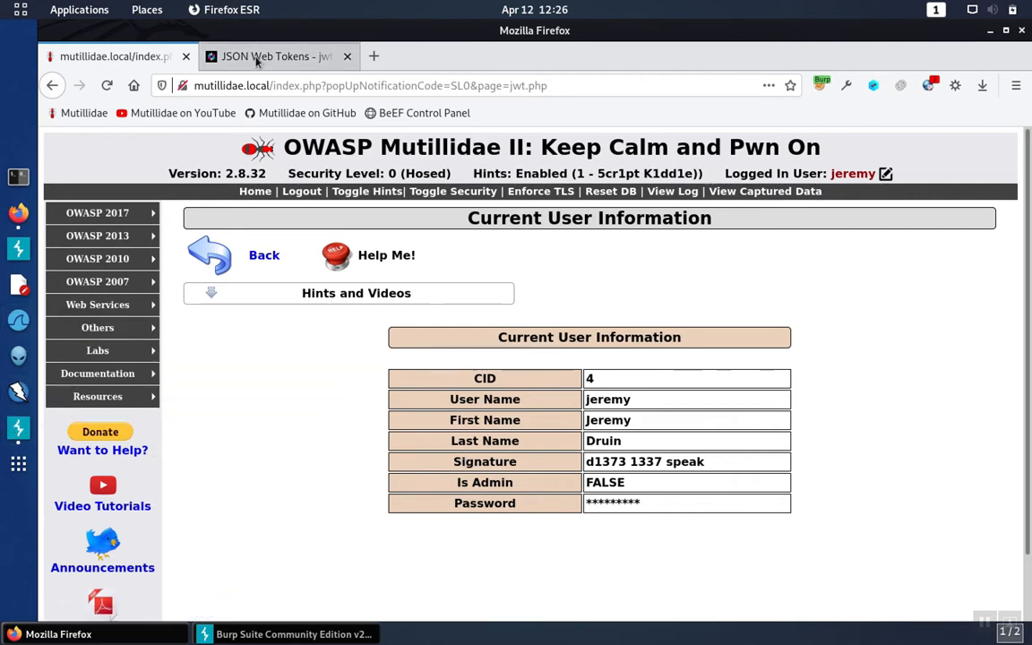
# Show the decoded HS256 token with its mutillidae.local payload and userid 4.
pyautogui.click(276, 56)
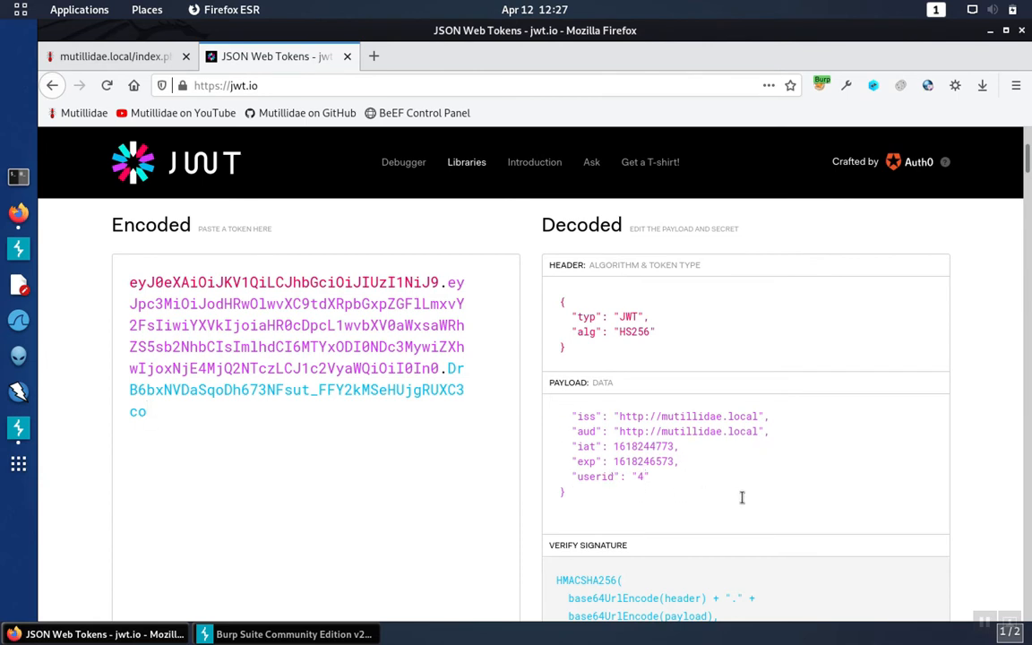
pyautogui.moveTo(742, 496)
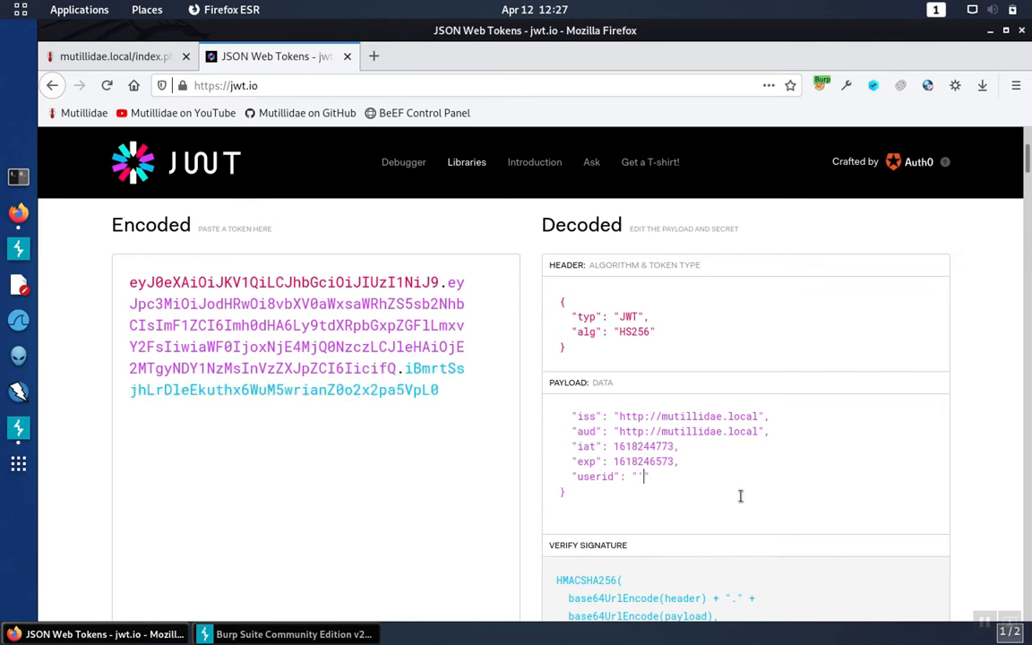
# Set the payload userid to ' or 7 # so the token re-encodes, then move to Burp's HTTP history.
pyautogui.write("' or 7")
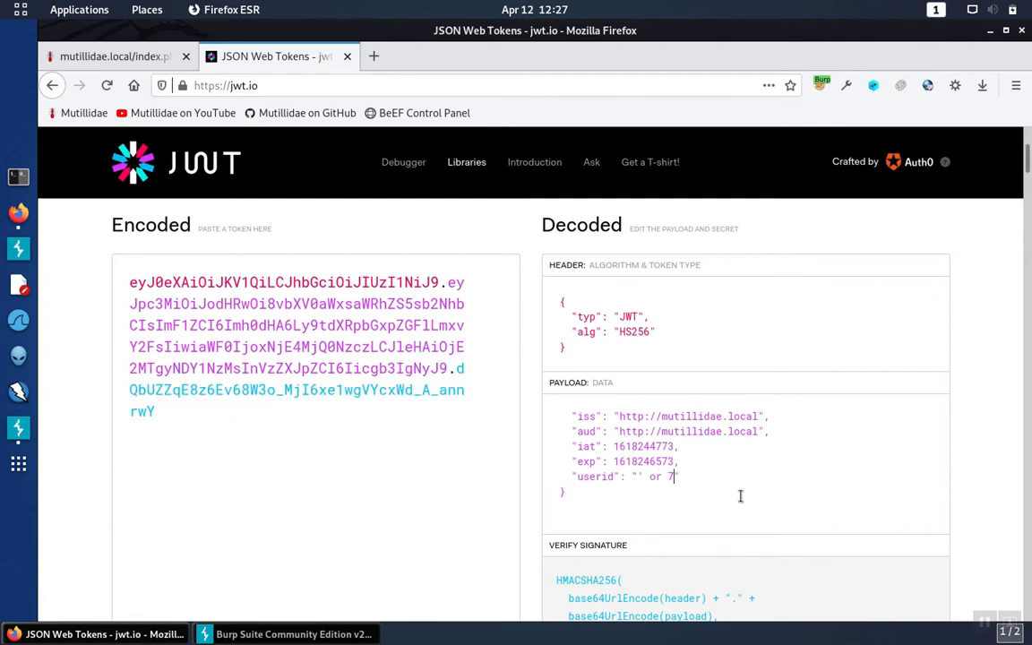
pyautogui.write('#')
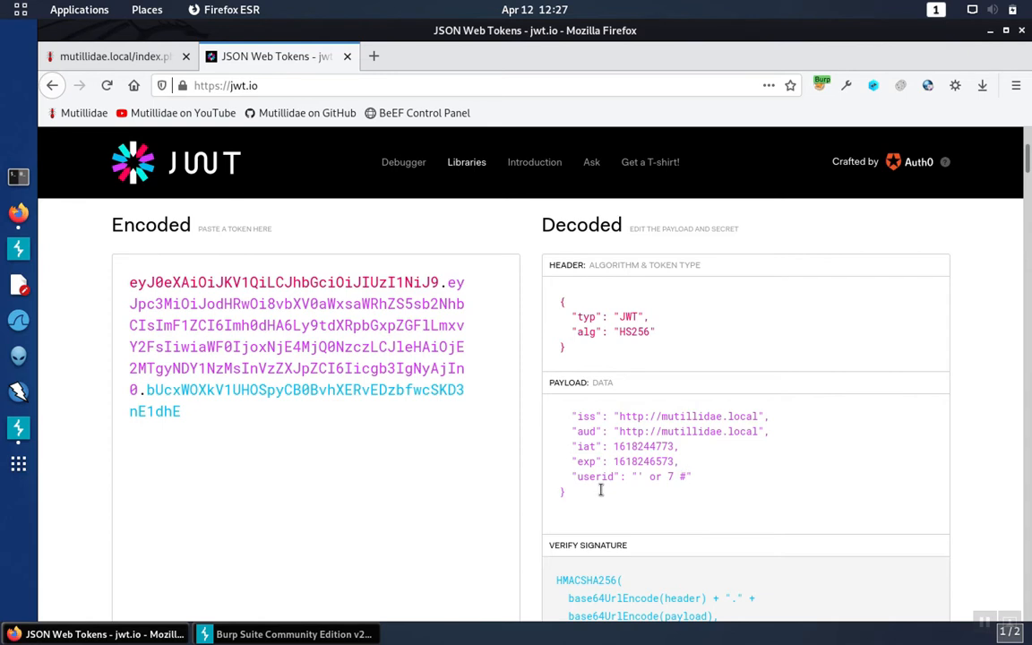
pyautogui.click(684, 477)
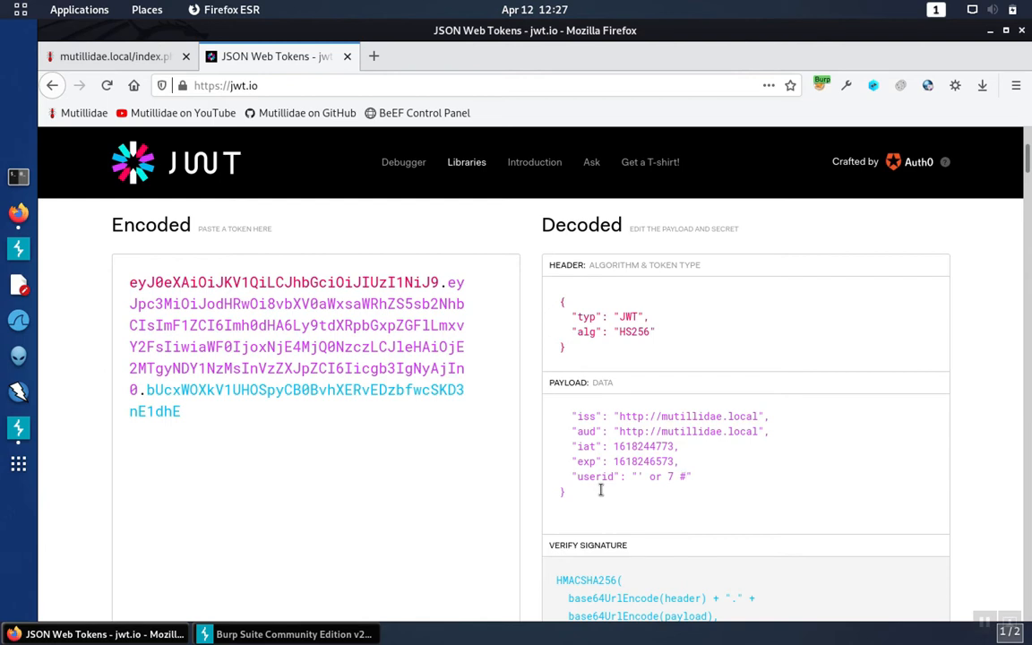
pyautogui.click(685, 477)
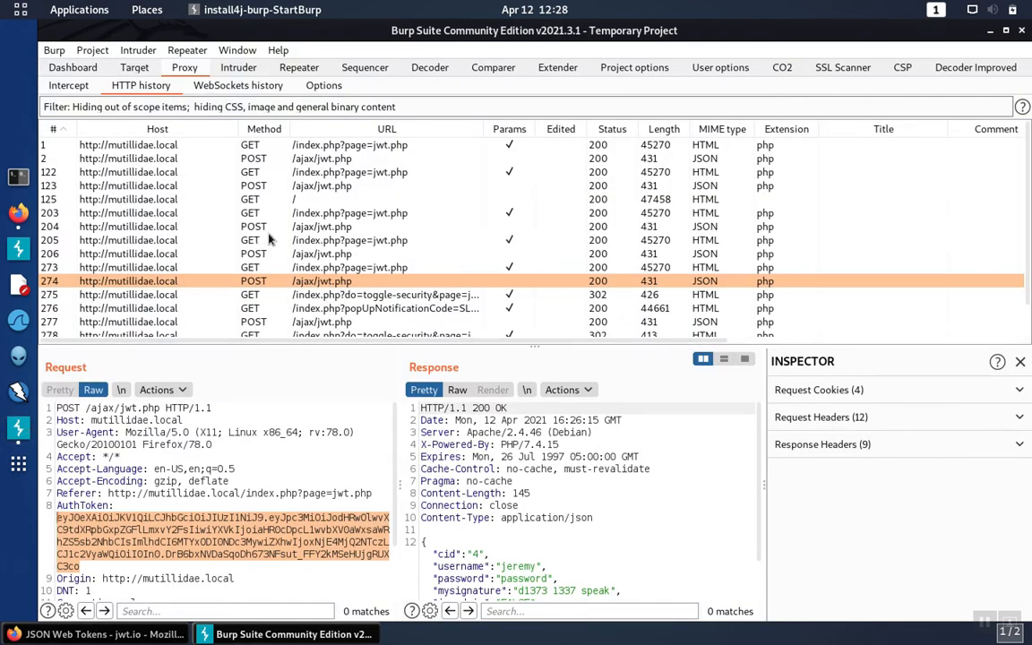
# Send the newest POST /ajax/jwt.php request to Repeater with the edited AuthToken.
pyautogui.scroll(-3)
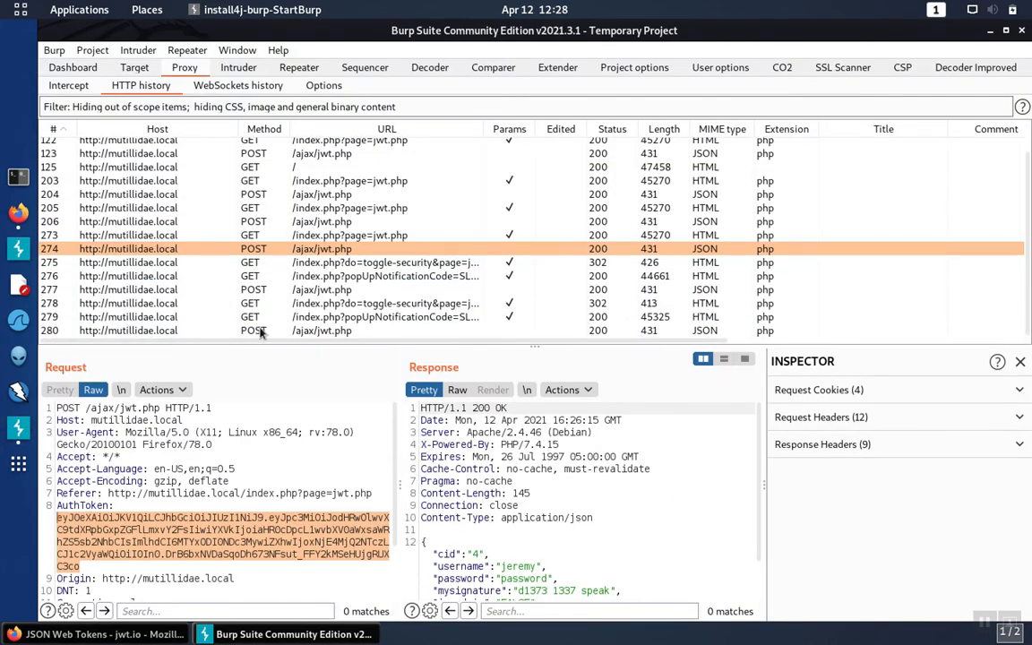
pyautogui.rightClick(254, 330)
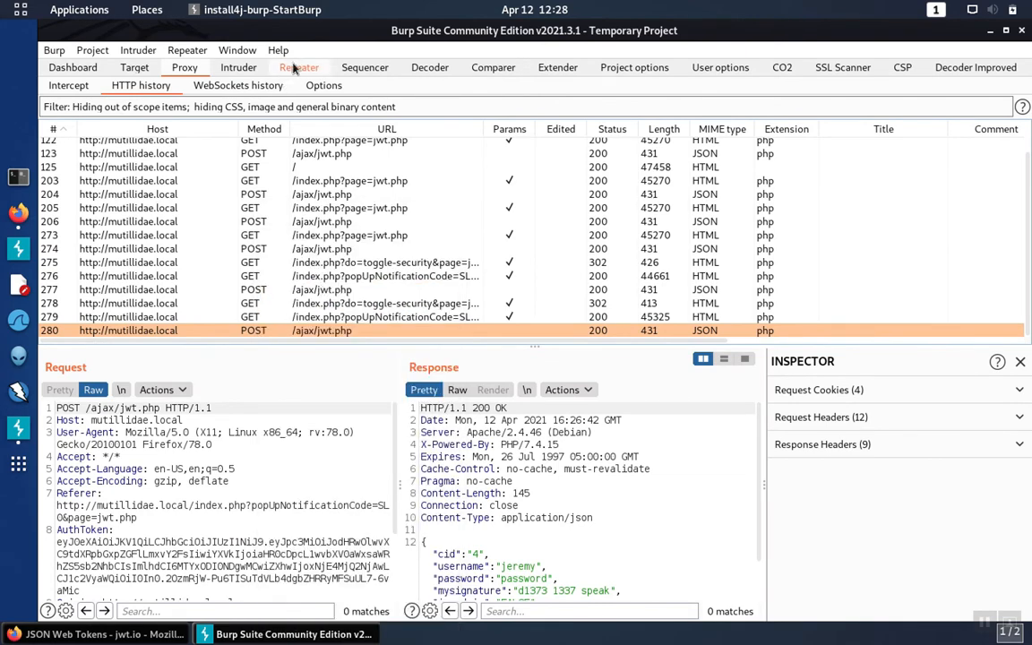
pyautogui.click(297, 68)
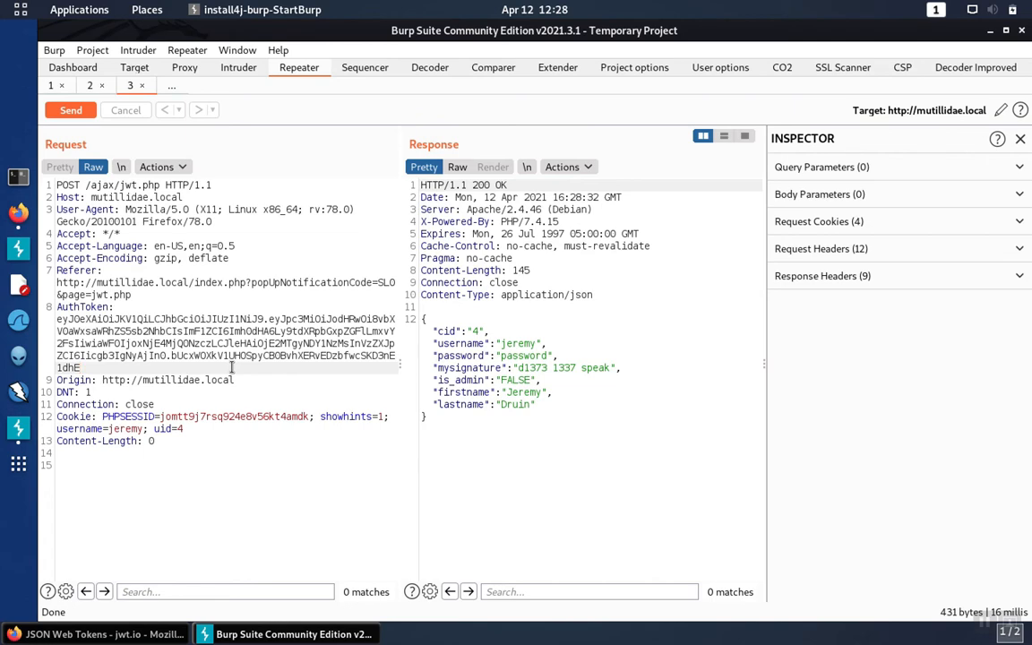
# Send the injected-token request, getting back every user record including admin and adrian.
pyautogui.click(70, 109)
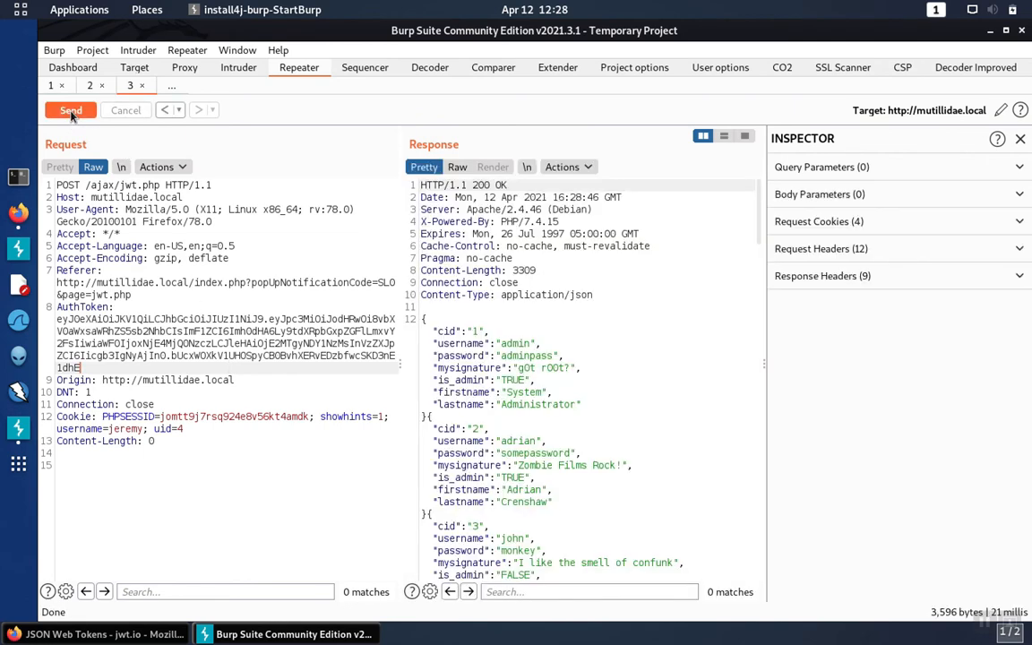
pyautogui.moveTo(638, 341)
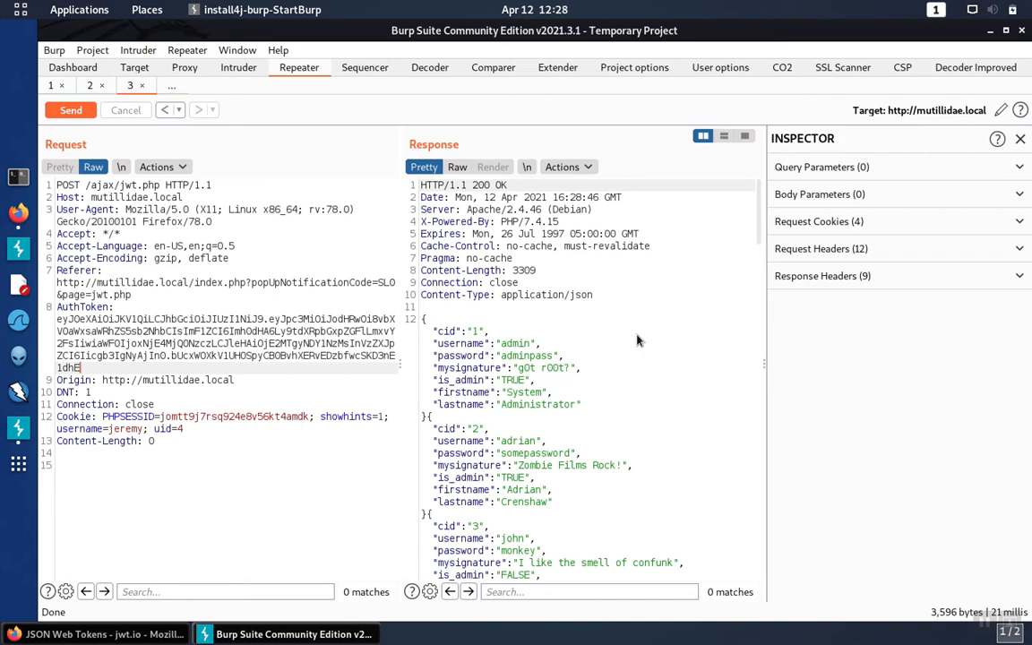
# Scroll the response through john, jeremy, bryce and samurai's non-admin records.
pyautogui.scroll(-3)
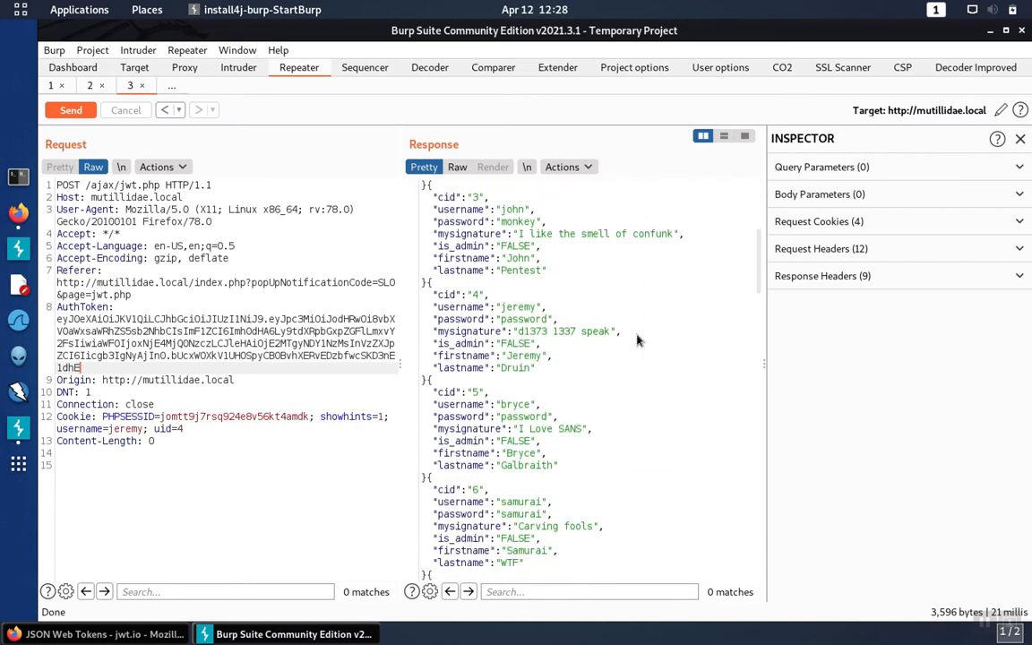
pyautogui.click(70, 109)
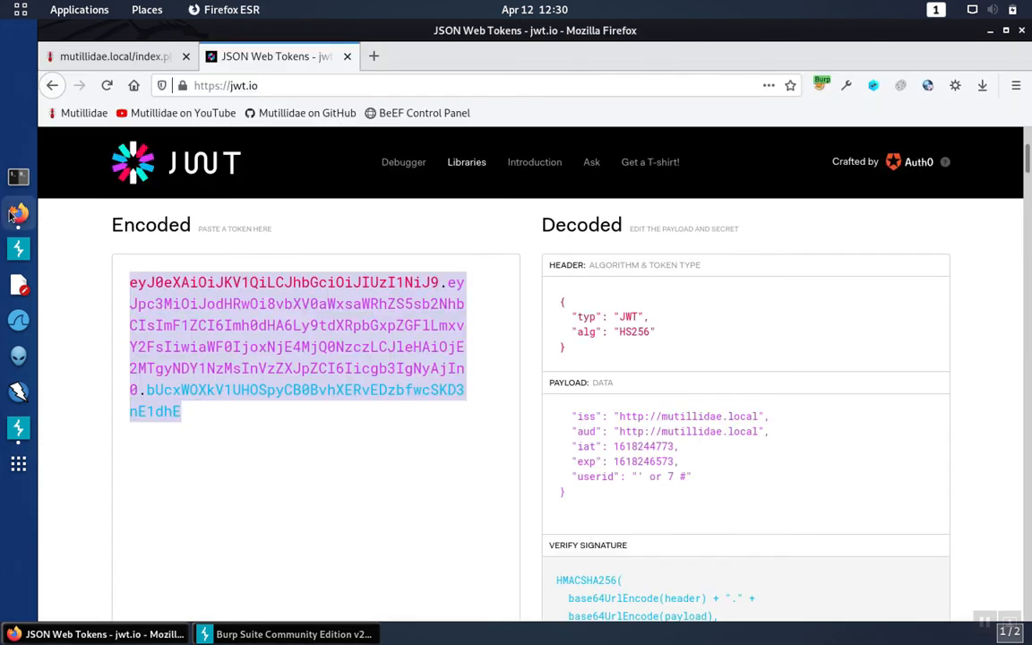
pyautogui.moveTo(573, 416)
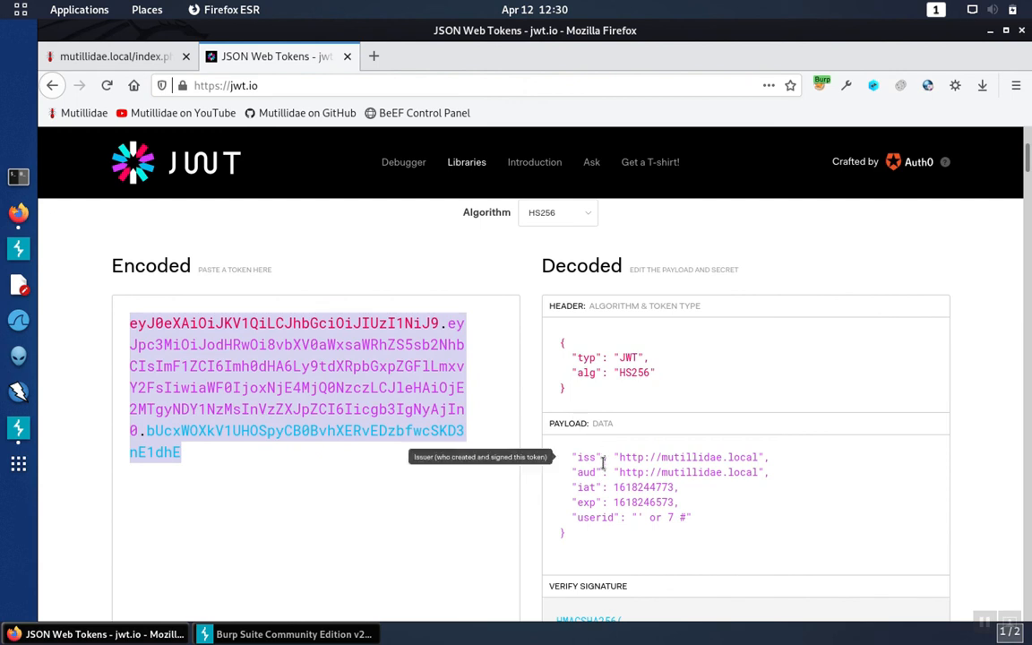
pyautogui.moveTo(583, 473)
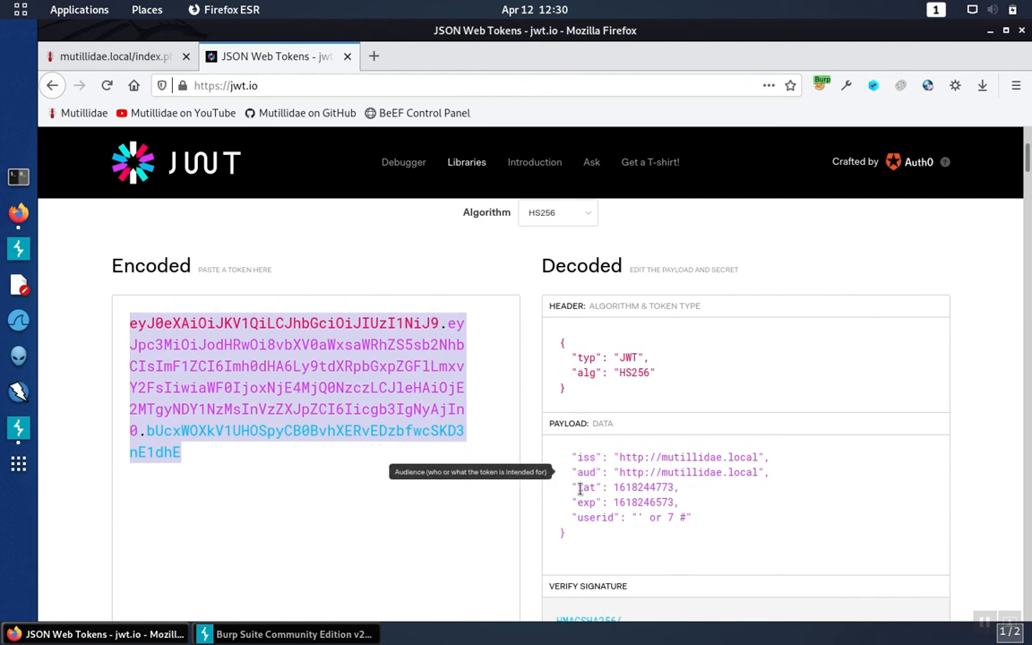
pyautogui.moveTo(584, 488)
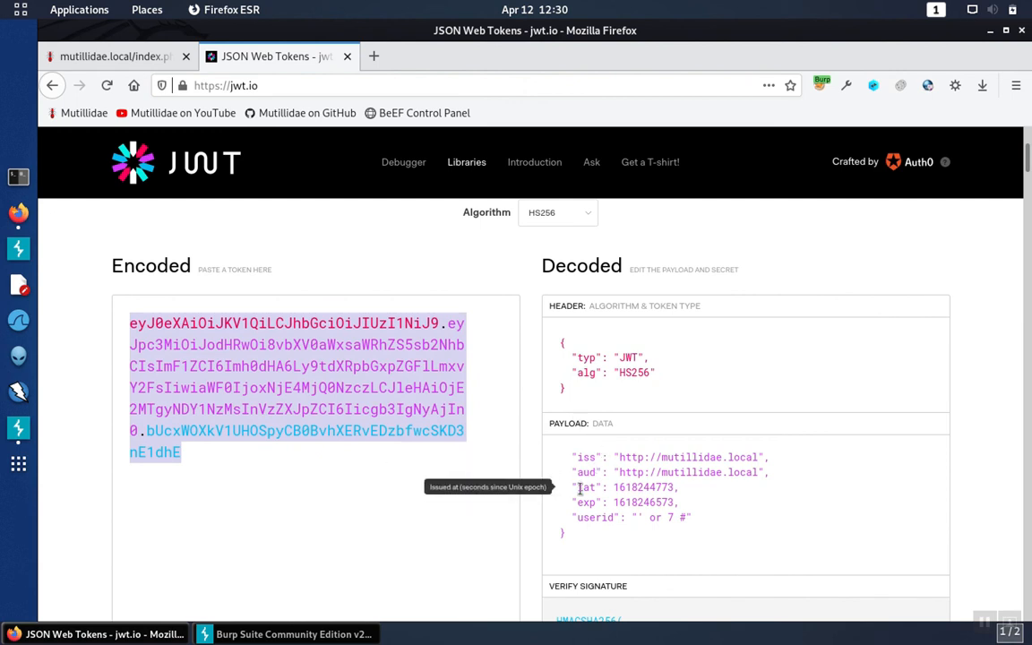
pyautogui.moveTo(588, 502)
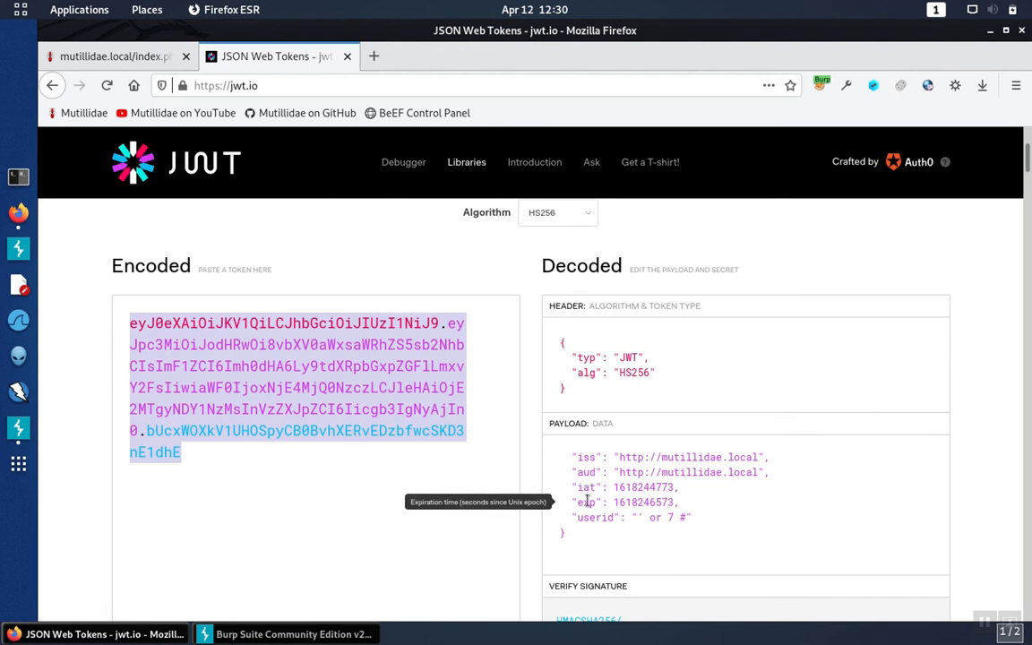
pyautogui.moveTo(588, 487)
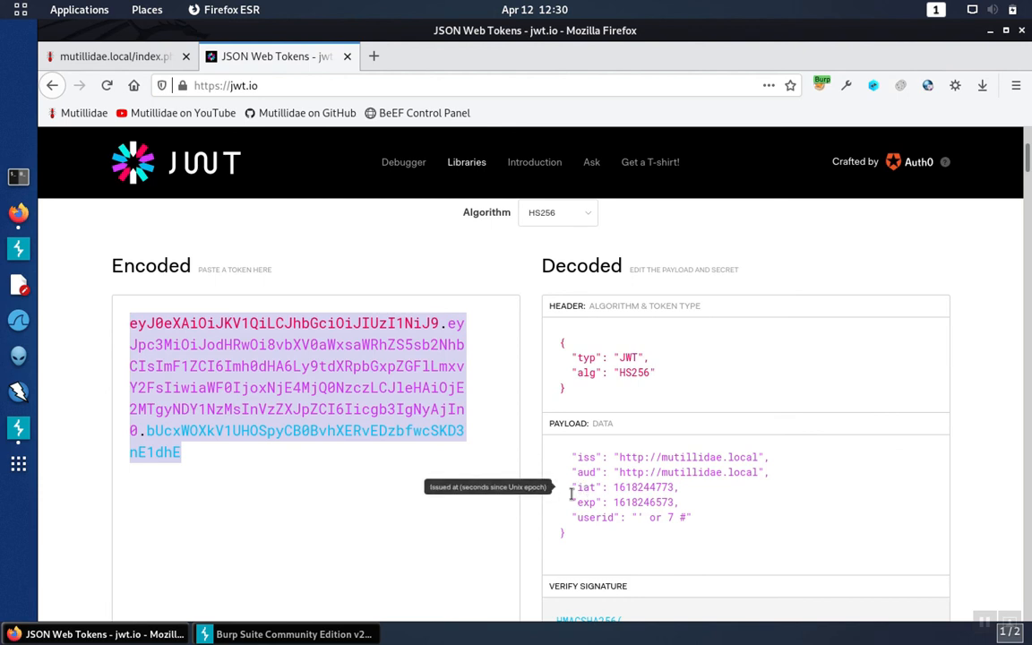